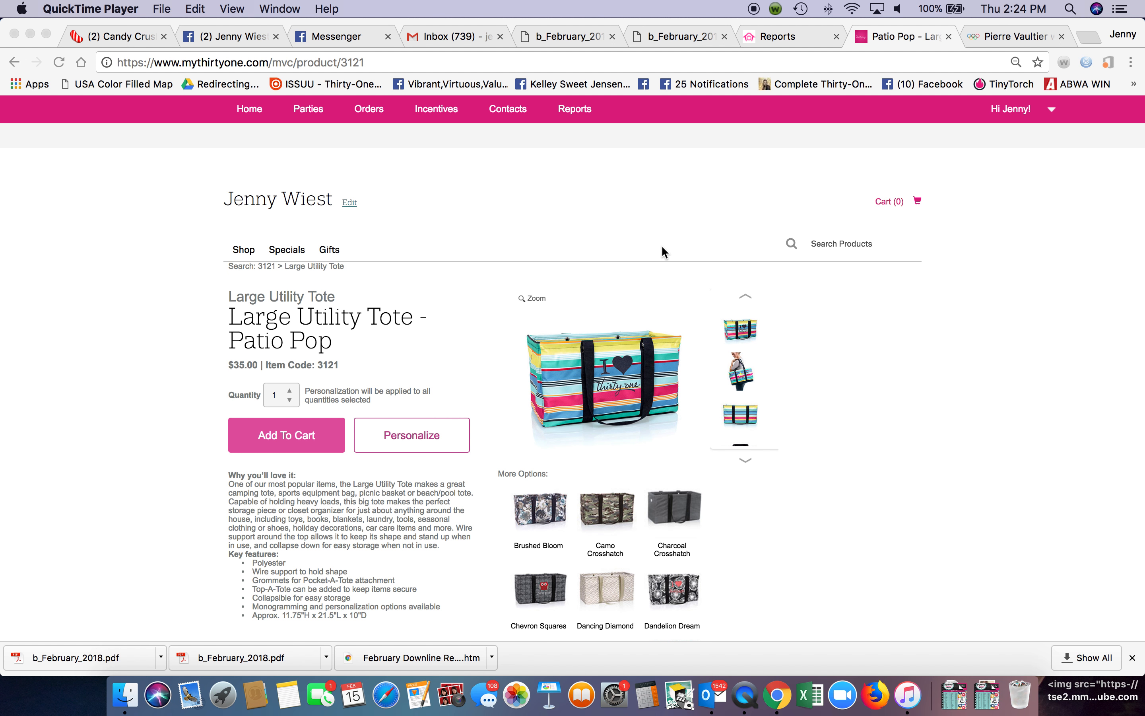
Begin personalization of the Large Utility Tote – Patio Pop ($35) from its product page
scroll("down", 3)
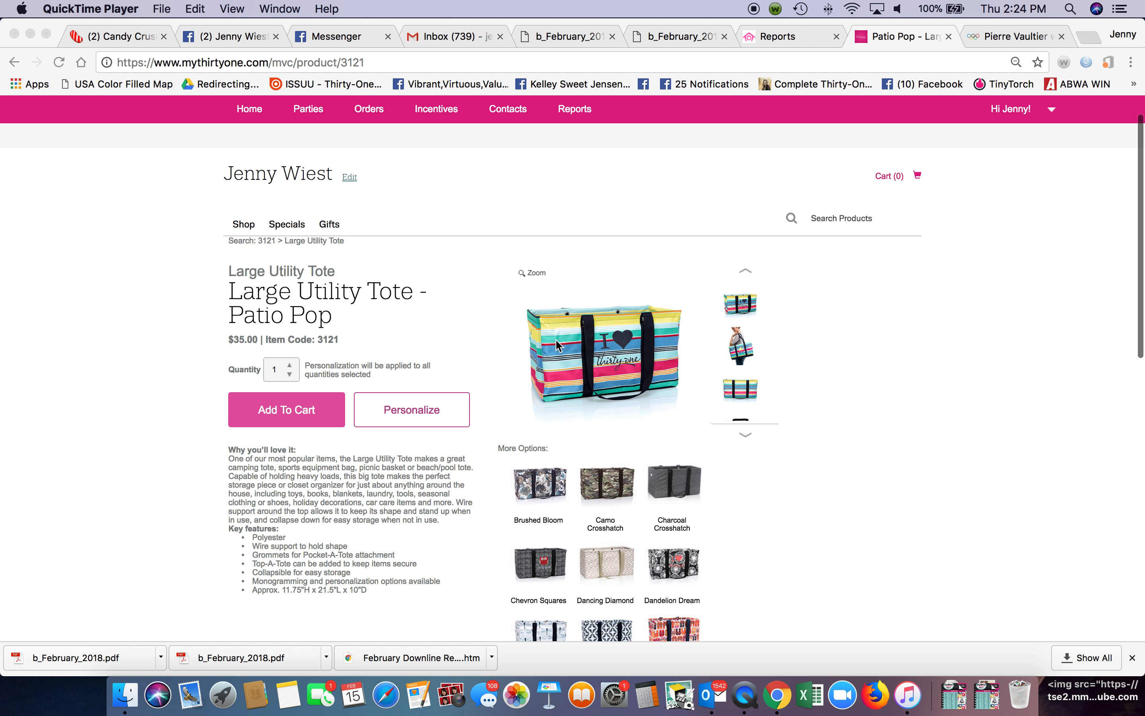
mouse_move(592, 353)
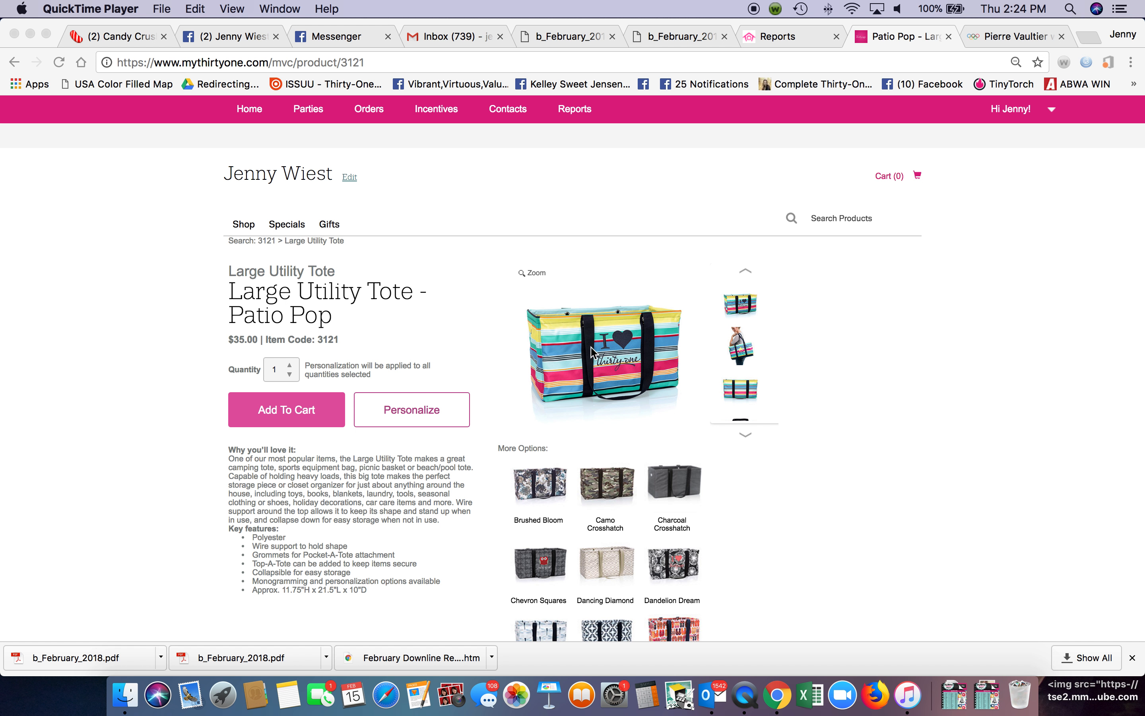
mouse_move(425, 418)
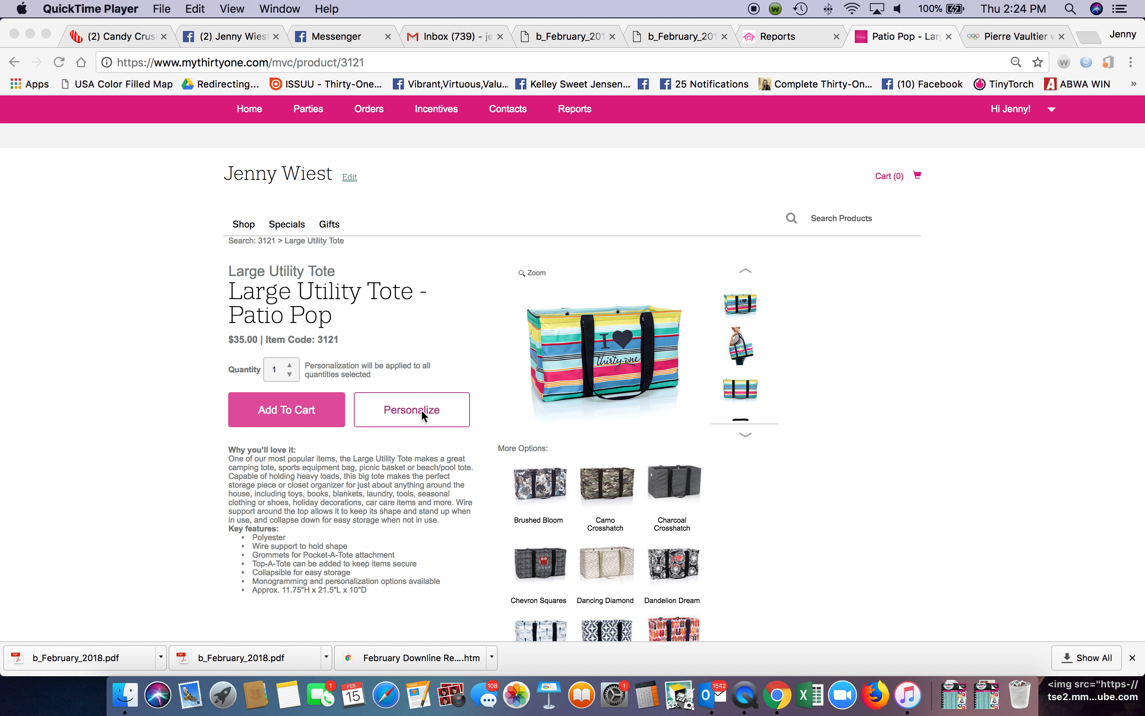
mouse_move(474, 436)
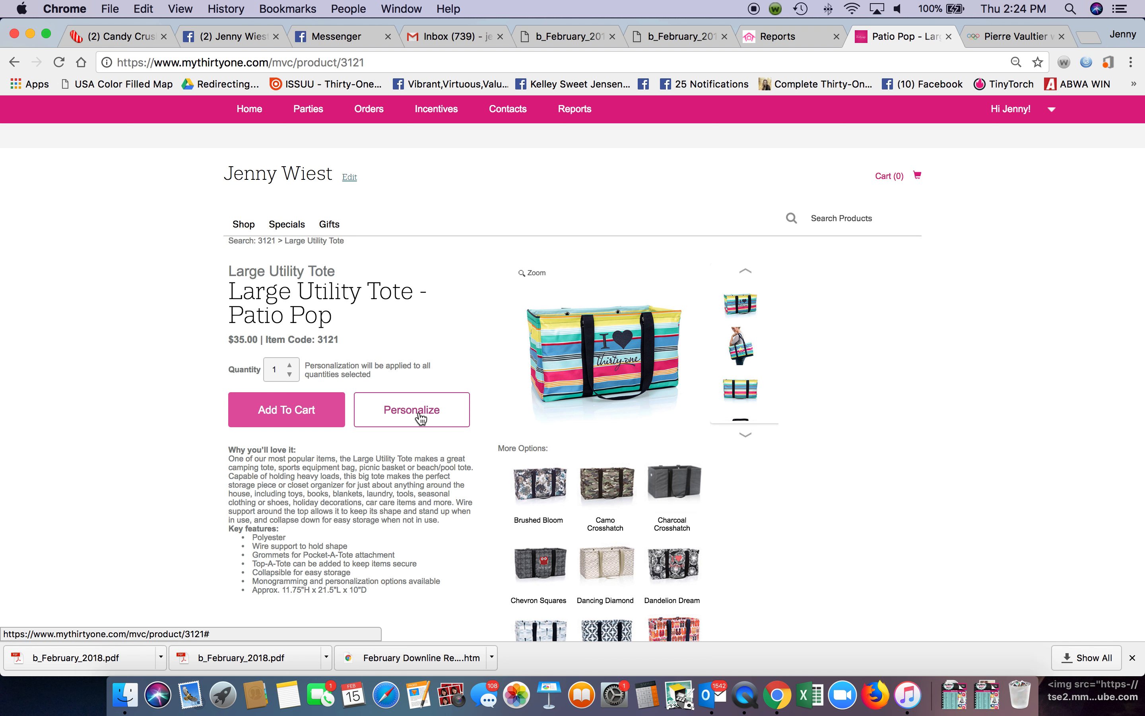
left_click(412, 410)
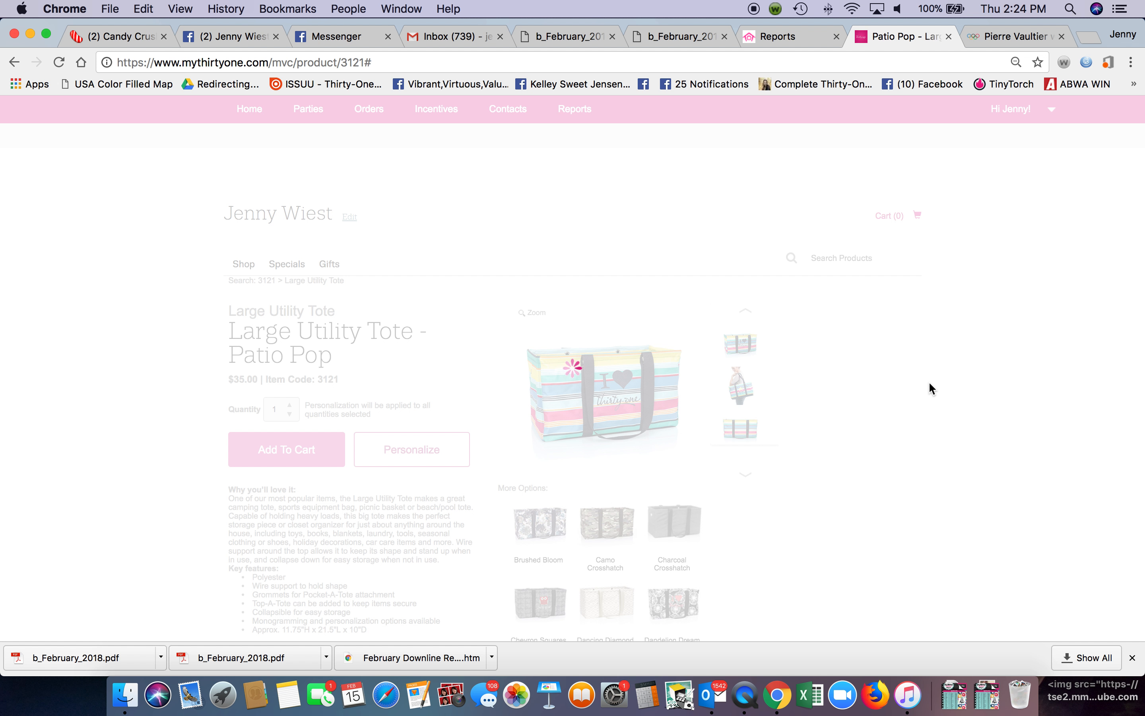
Switch the tote's product print from Patio Pop to Starfish Splash
left_click(412, 450)
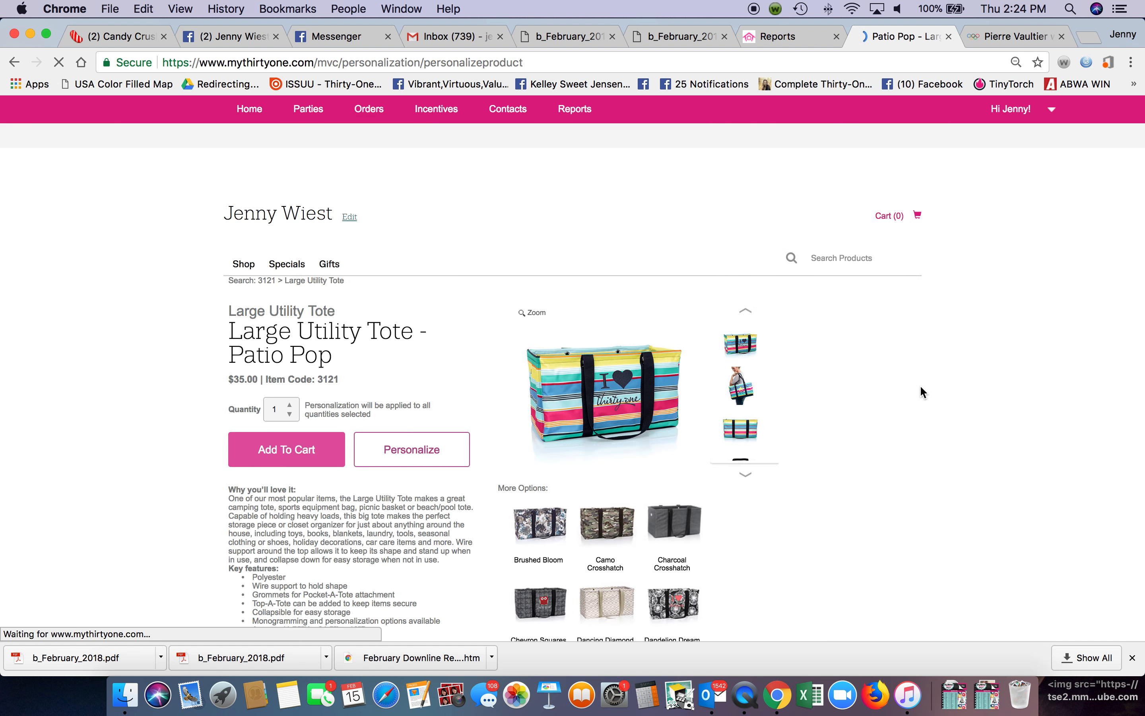
left_click(412, 449)
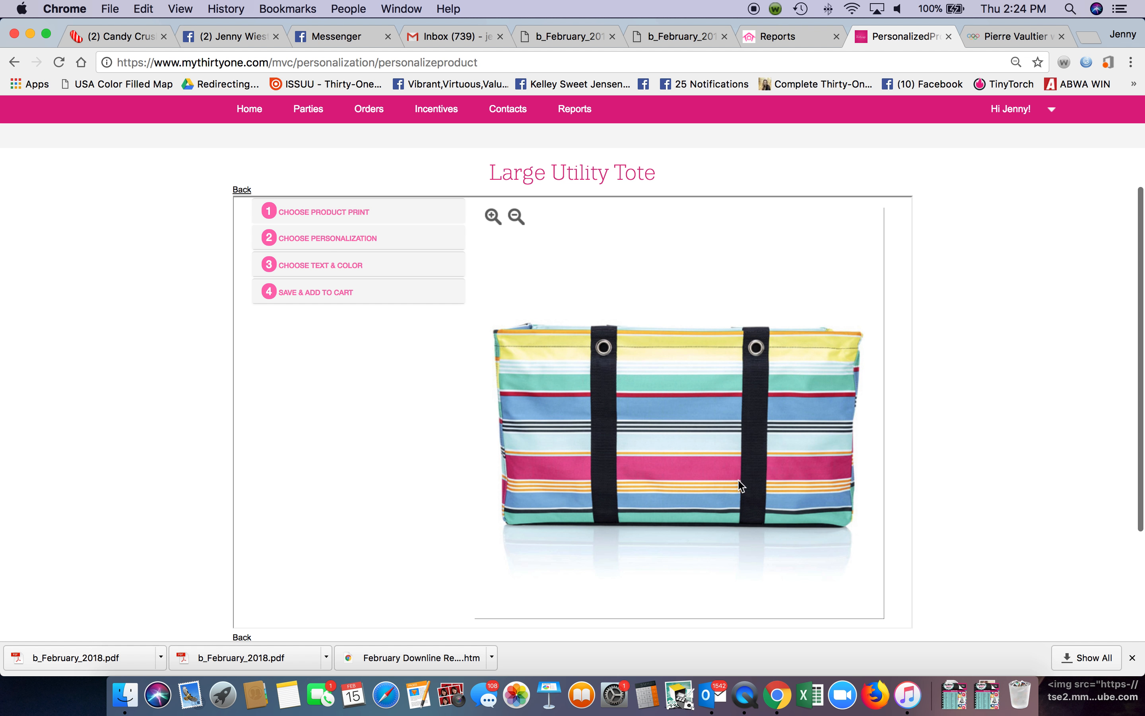
left_click(324, 211)
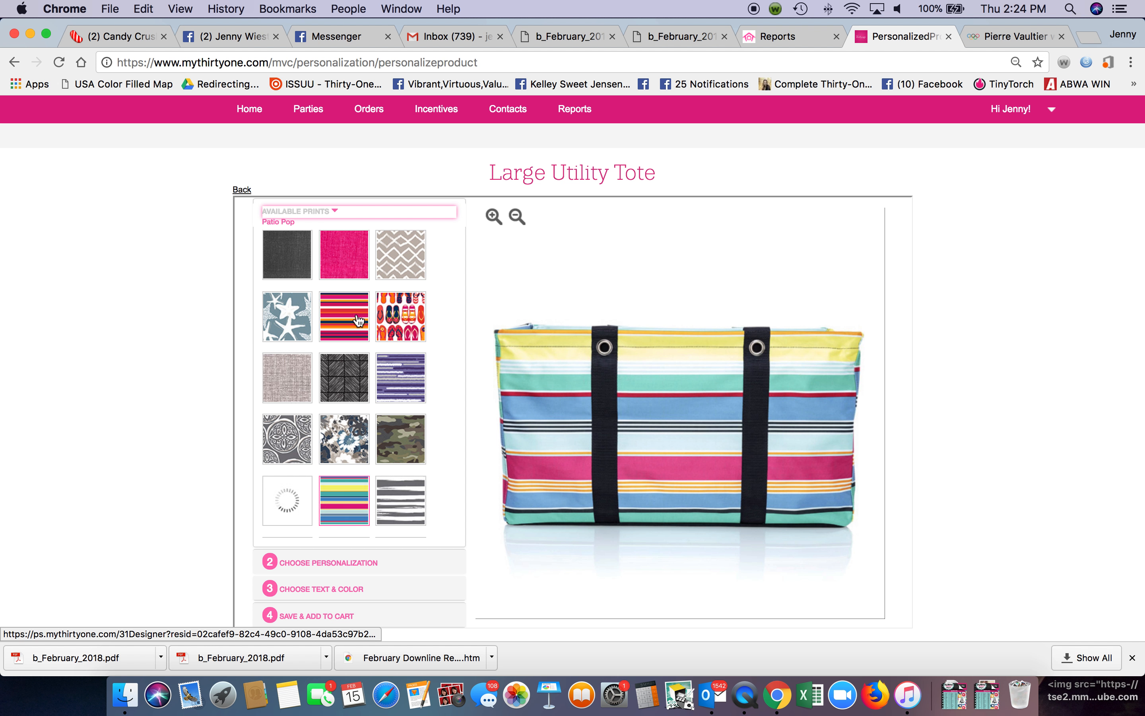
left_click(287, 317)
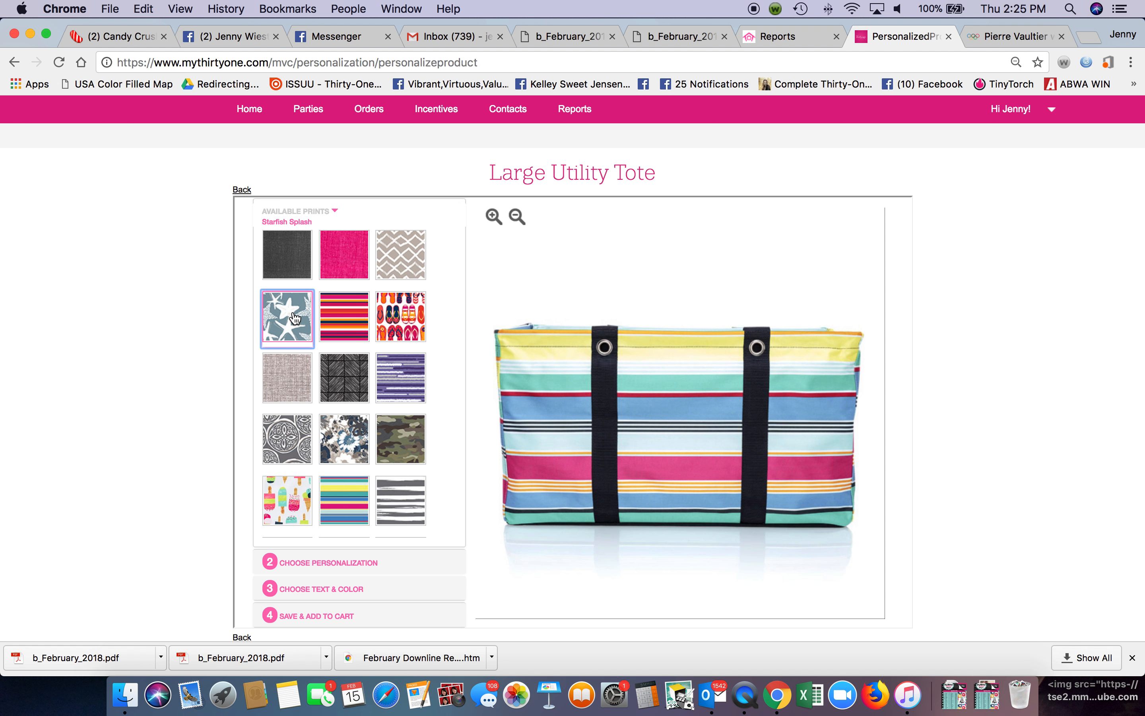
left_click(287, 318)
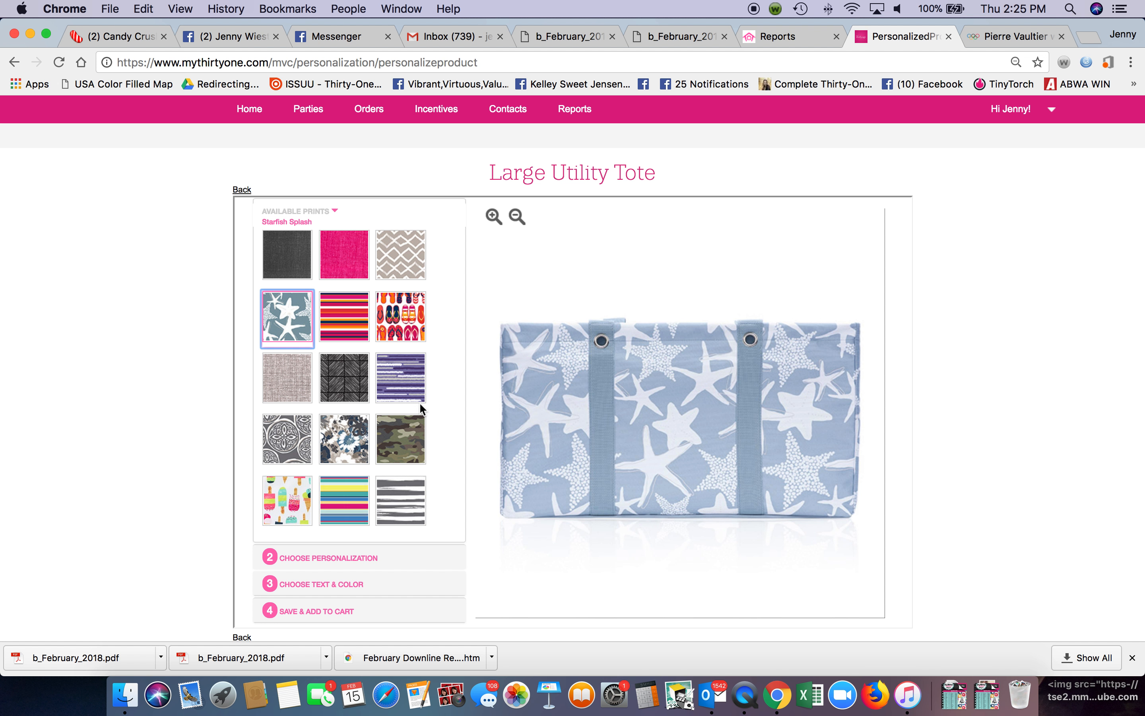
mouse_move(354, 440)
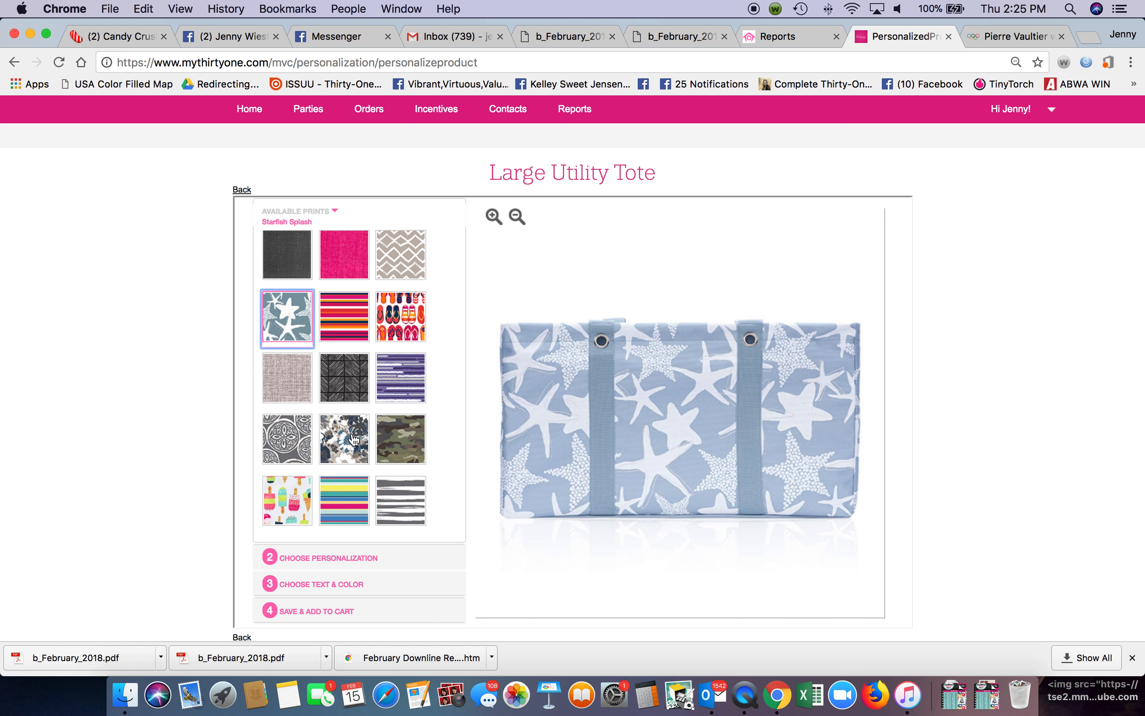
scroll("down", 3)
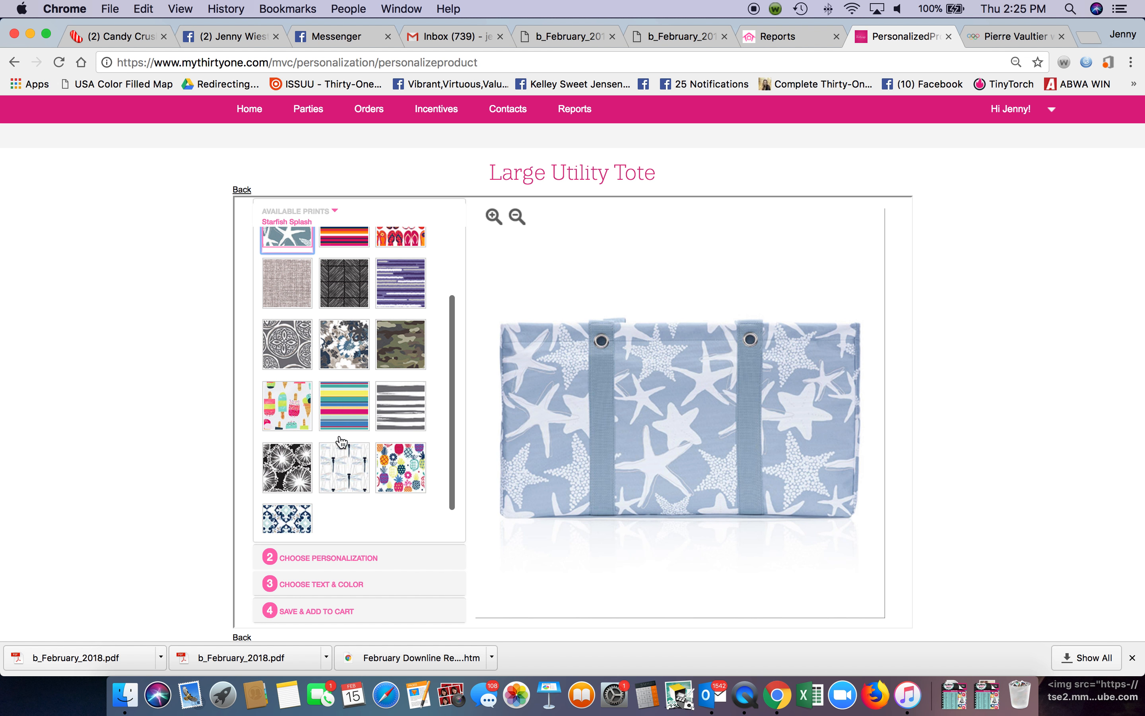
scroll("down", 3)
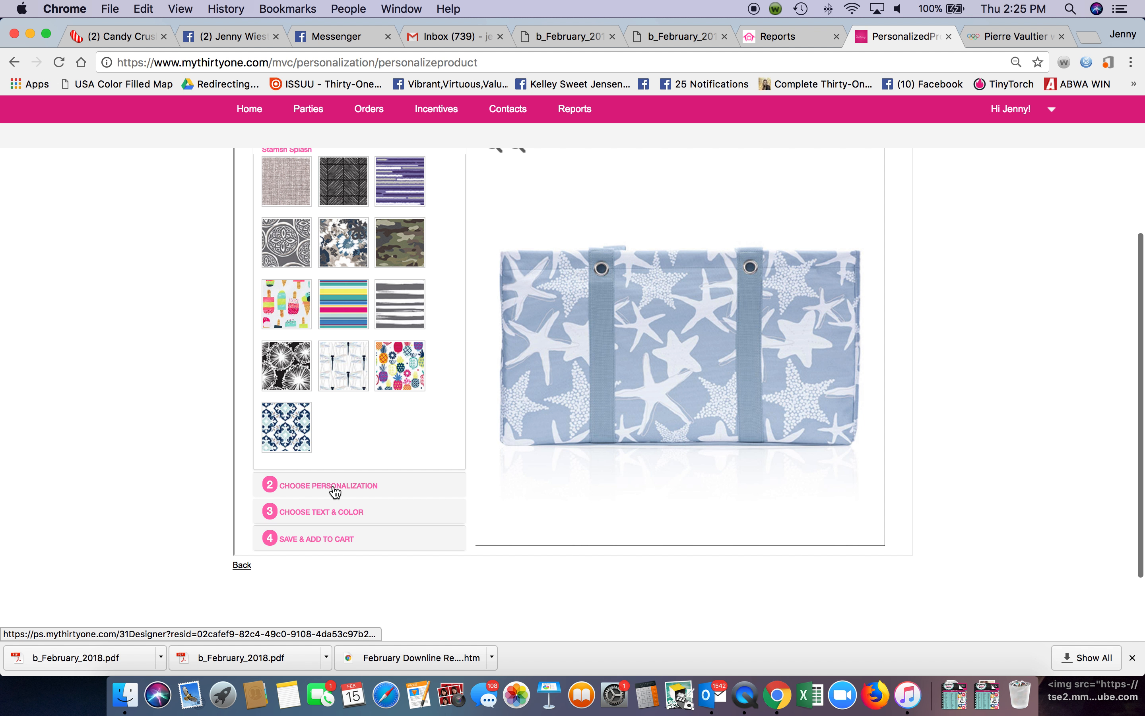
Add the Daisy design from the All category onto the Starfish Splash tote
left_click(328, 485)
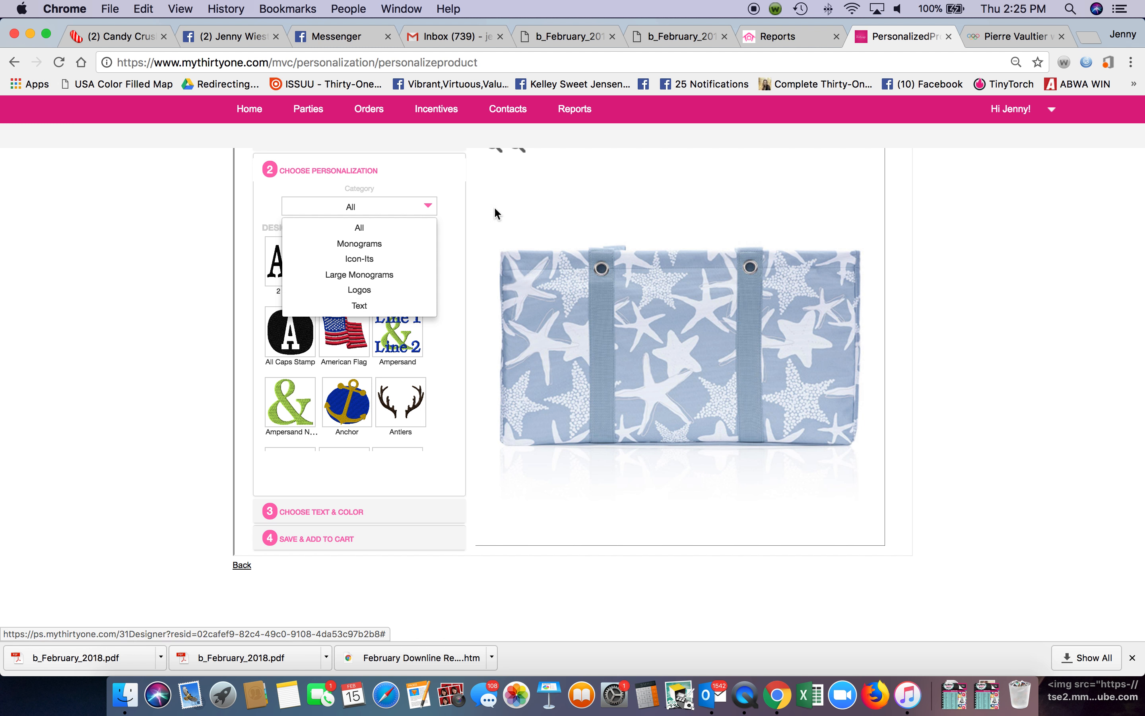
left_click(360, 227)
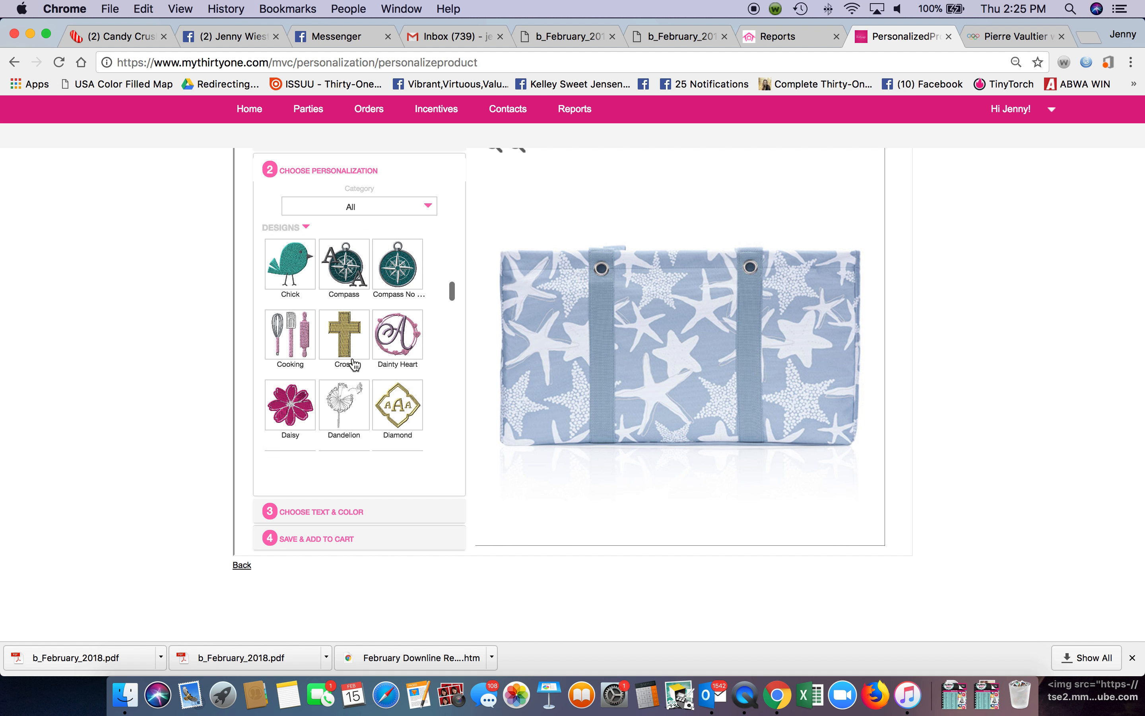
scroll("down", 3)
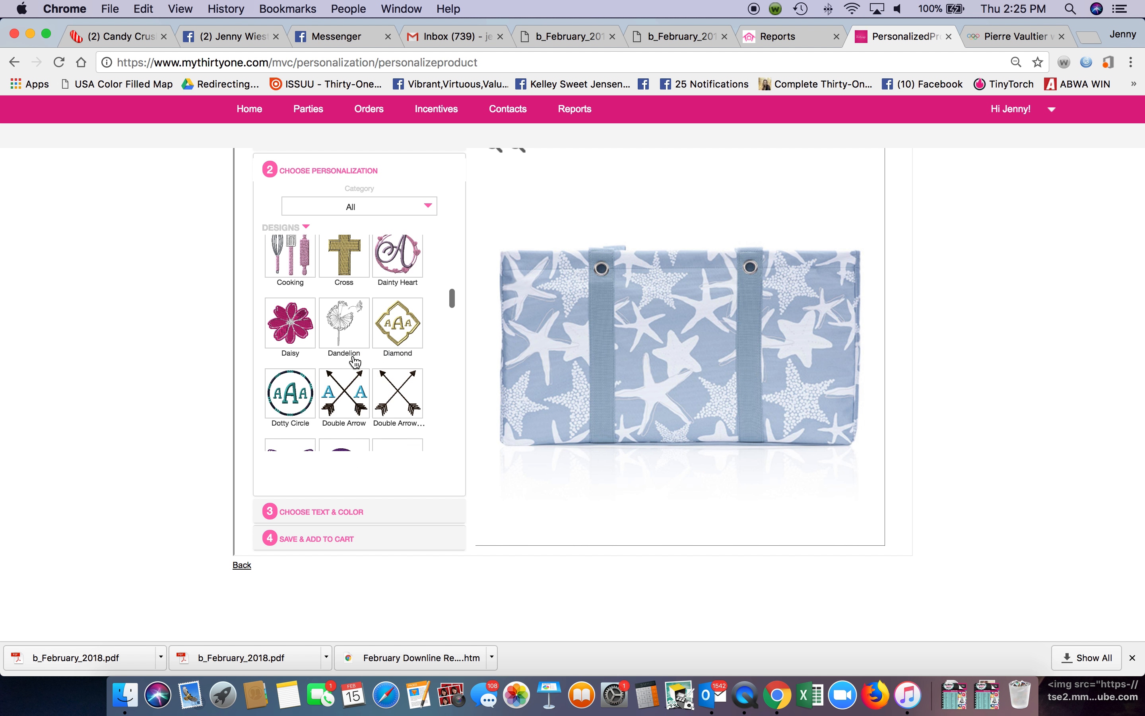
left_click(290, 322)
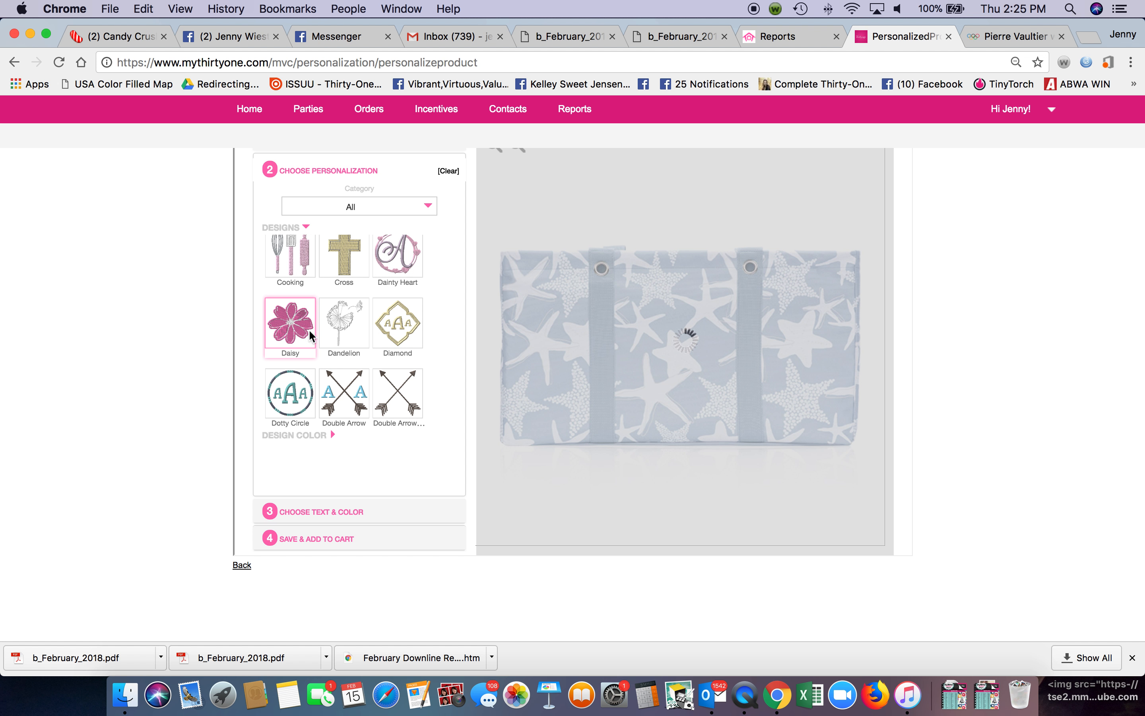
left_click(290, 324)
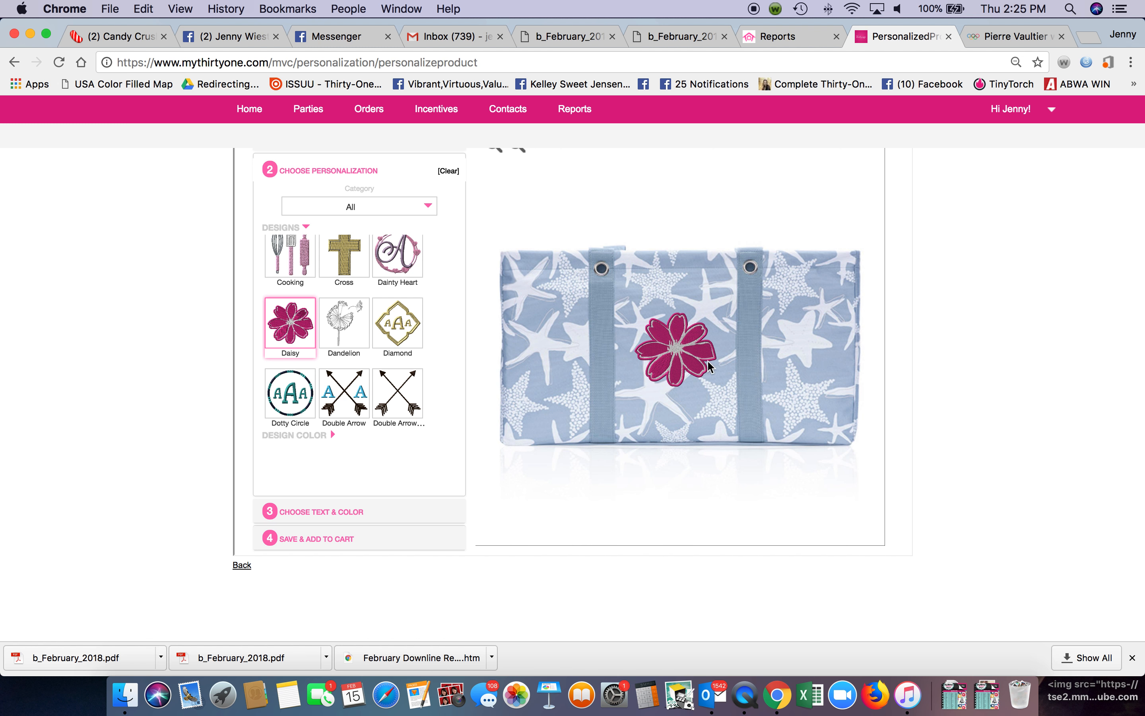
mouse_move(417, 452)
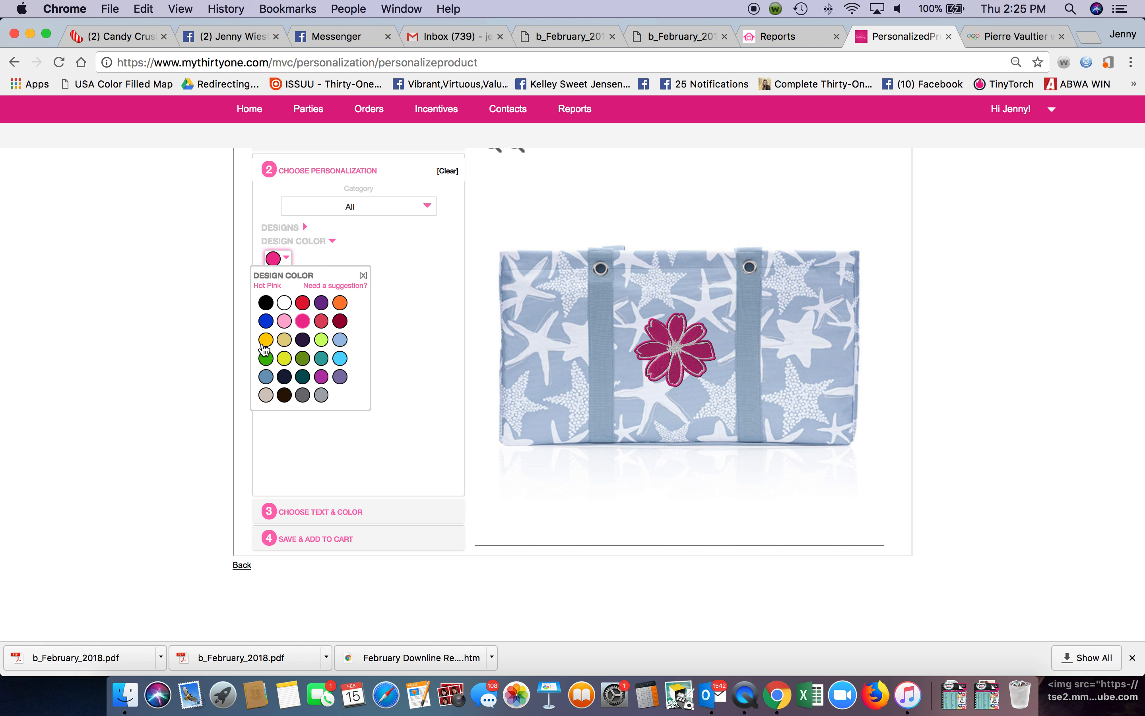
Recolor the daisy design to Golden Yellow
left_click(266, 339)
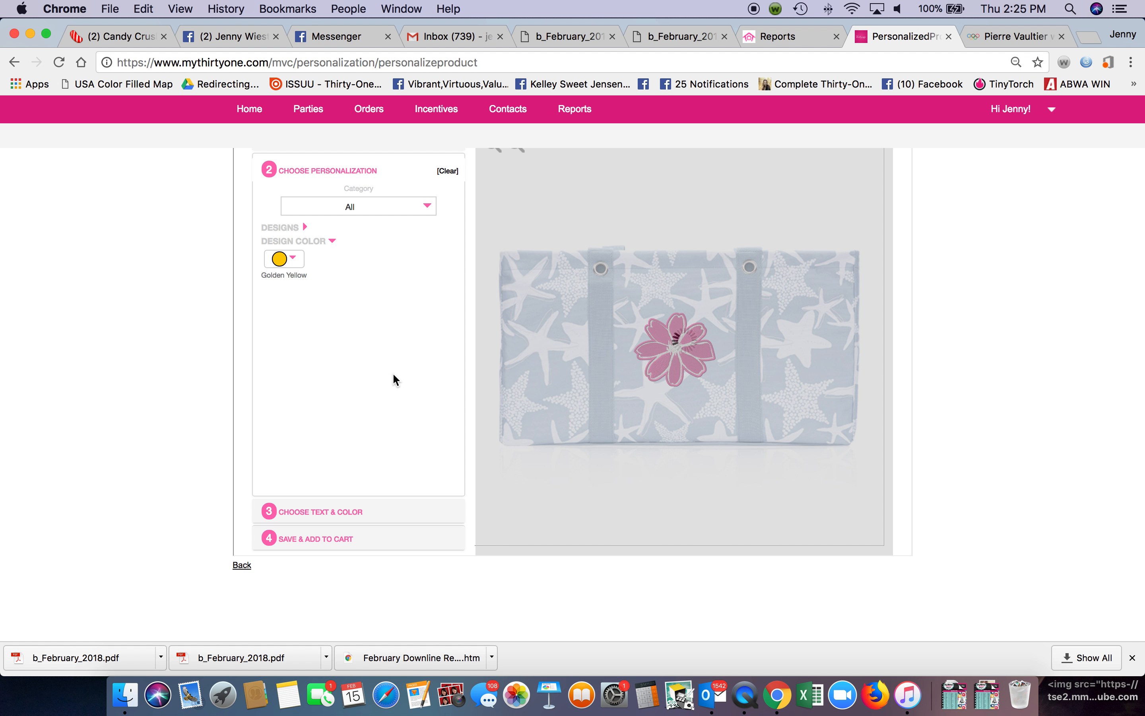
left_click(279, 259)
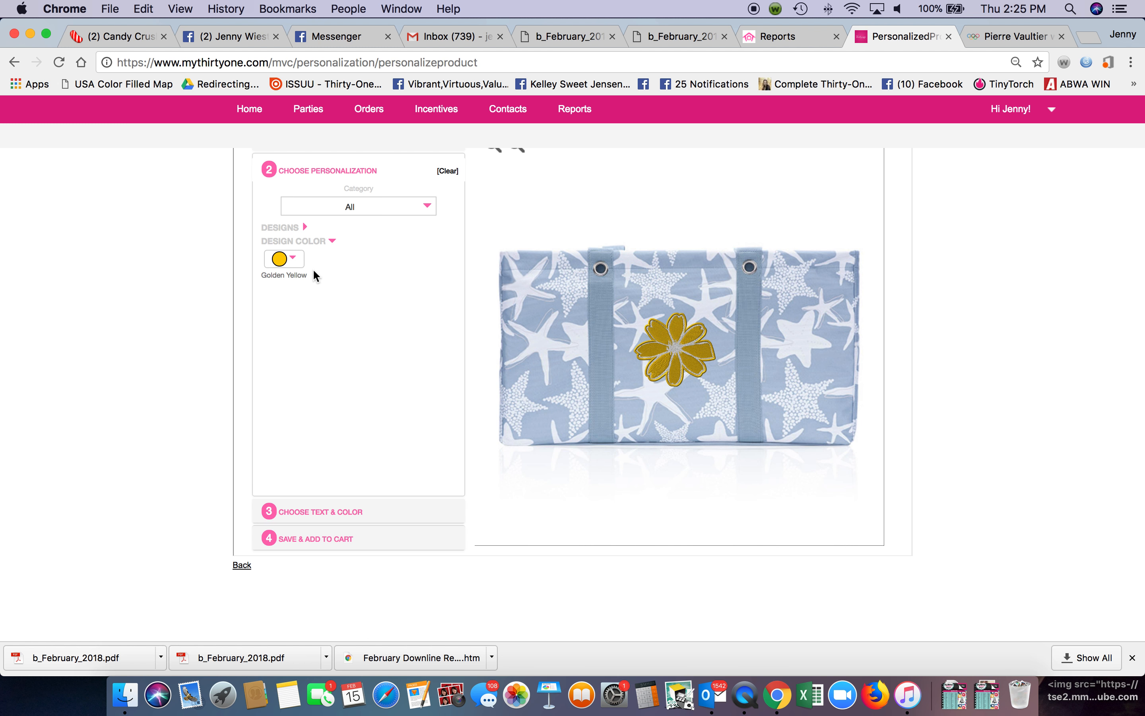
mouse_move(342, 508)
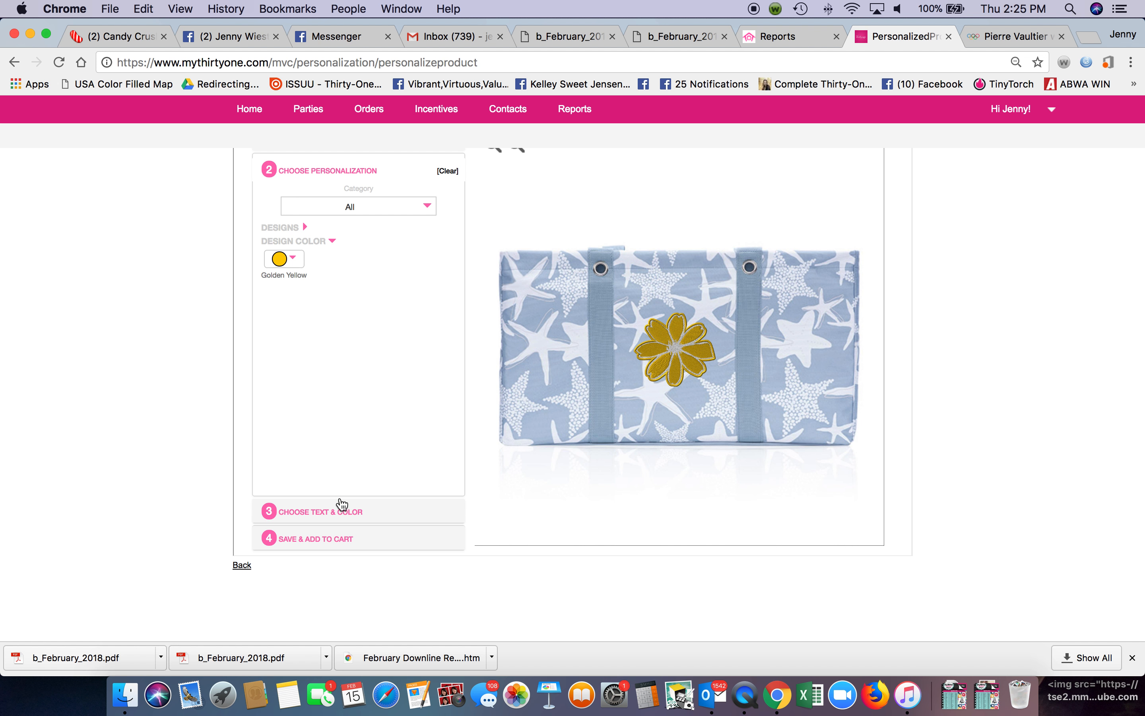
Add a text line reading 'Summer Fun' and make it hot pink
left_click(321, 512)
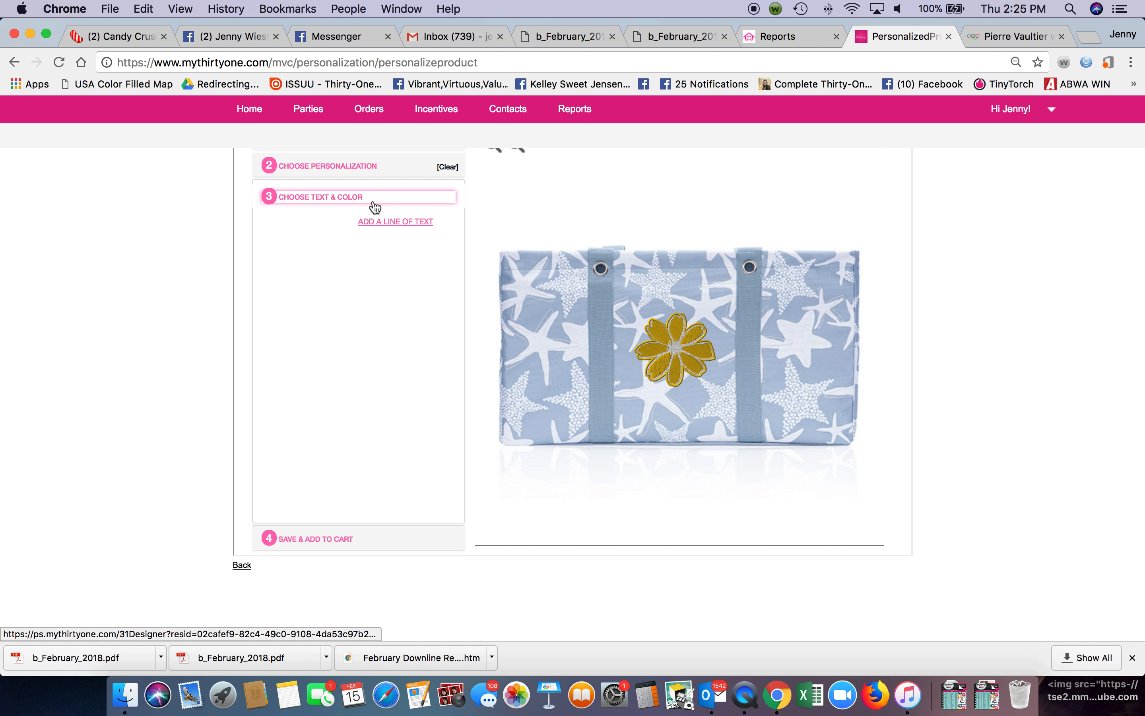
left_click(395, 221)
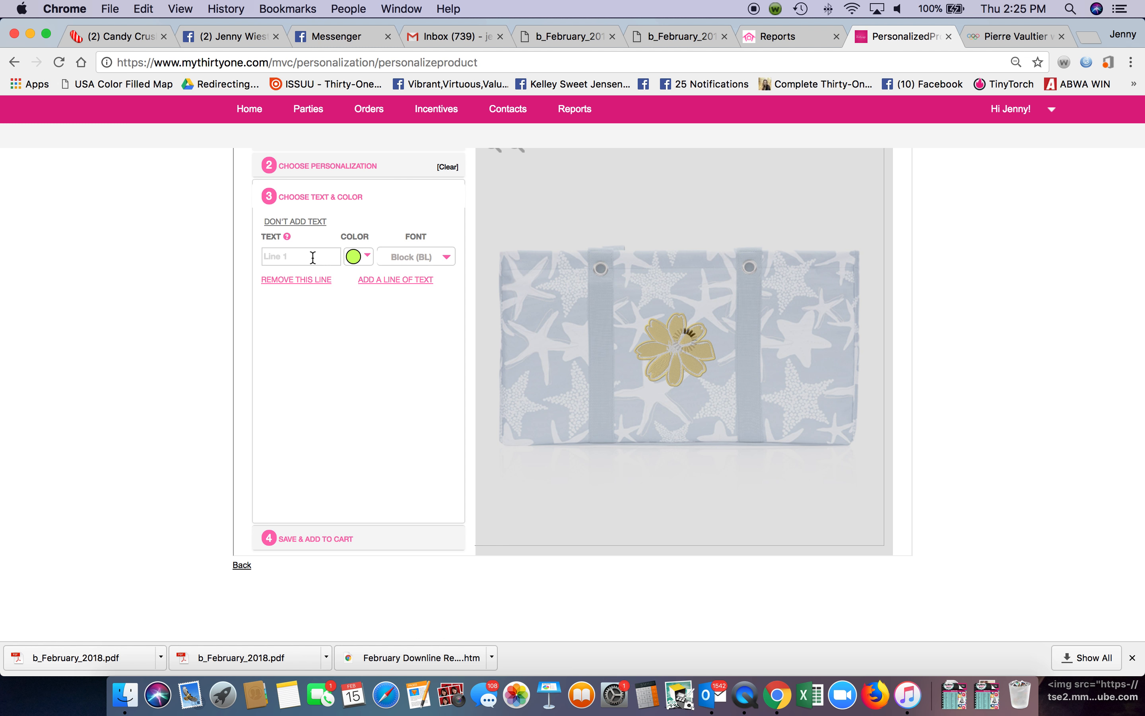
type("Summer Fun")
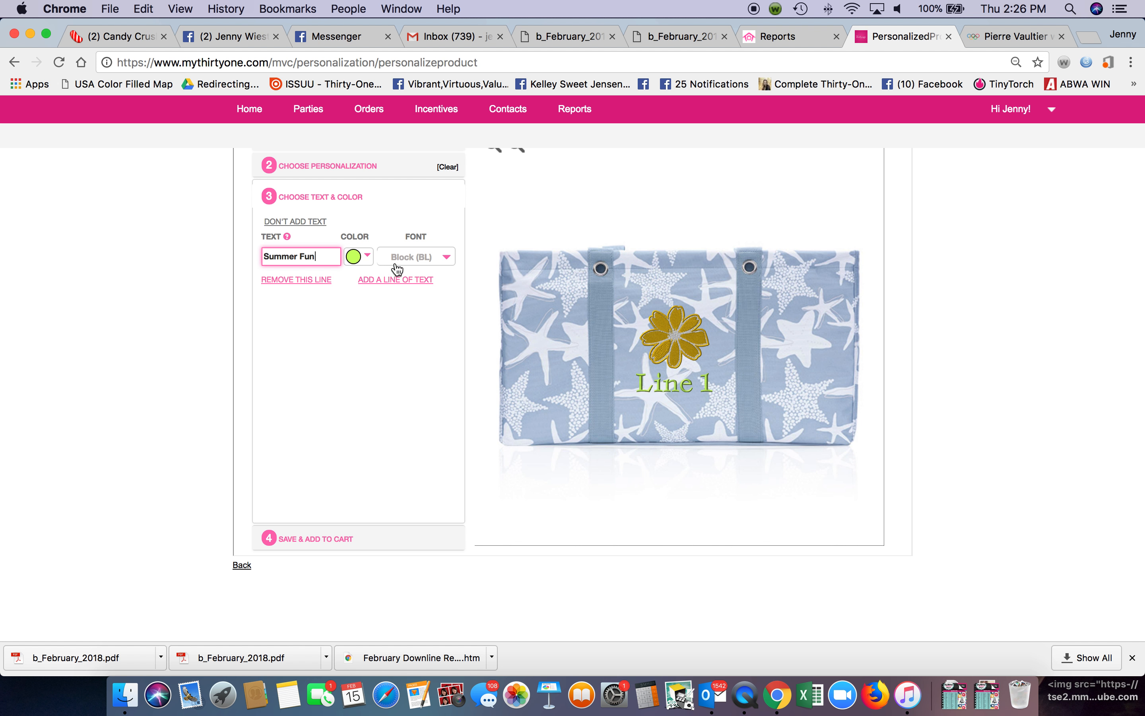
mouse_move(368, 268)
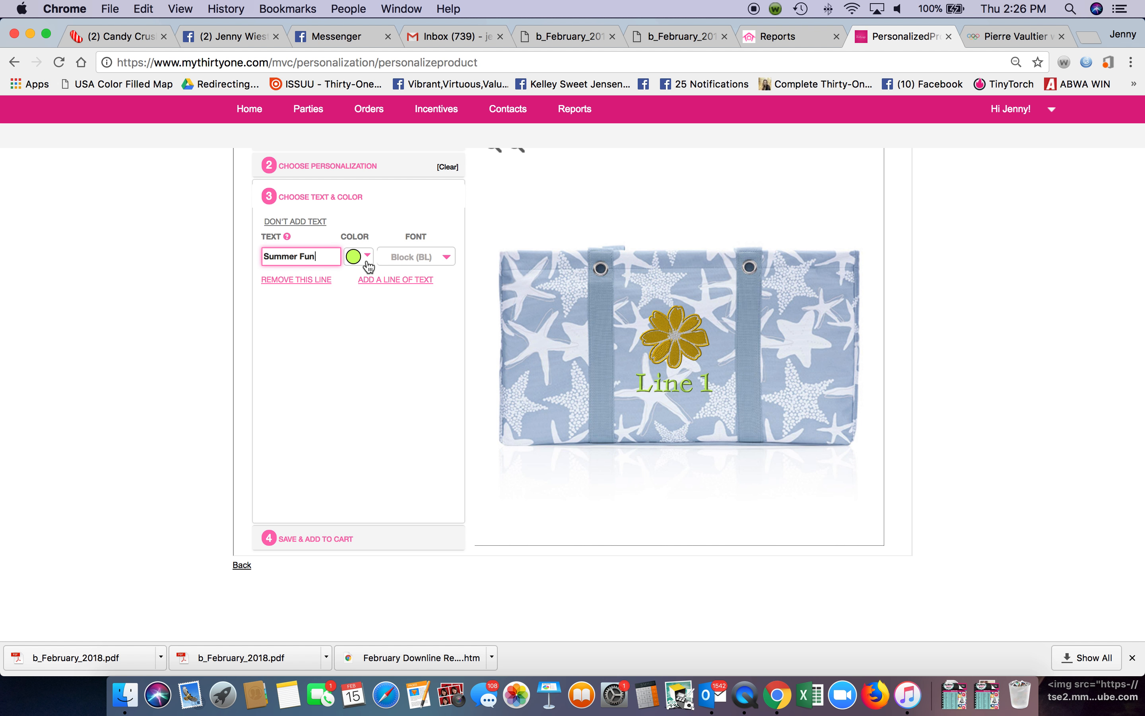
left_click(367, 255)
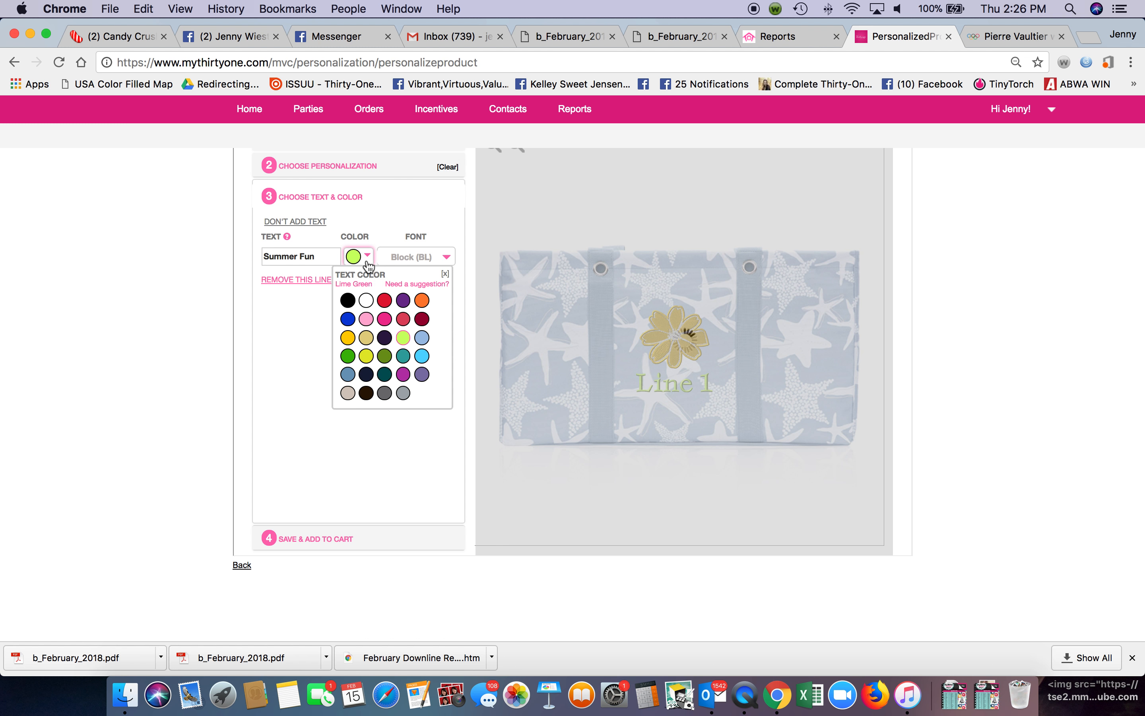
mouse_move(396, 344)
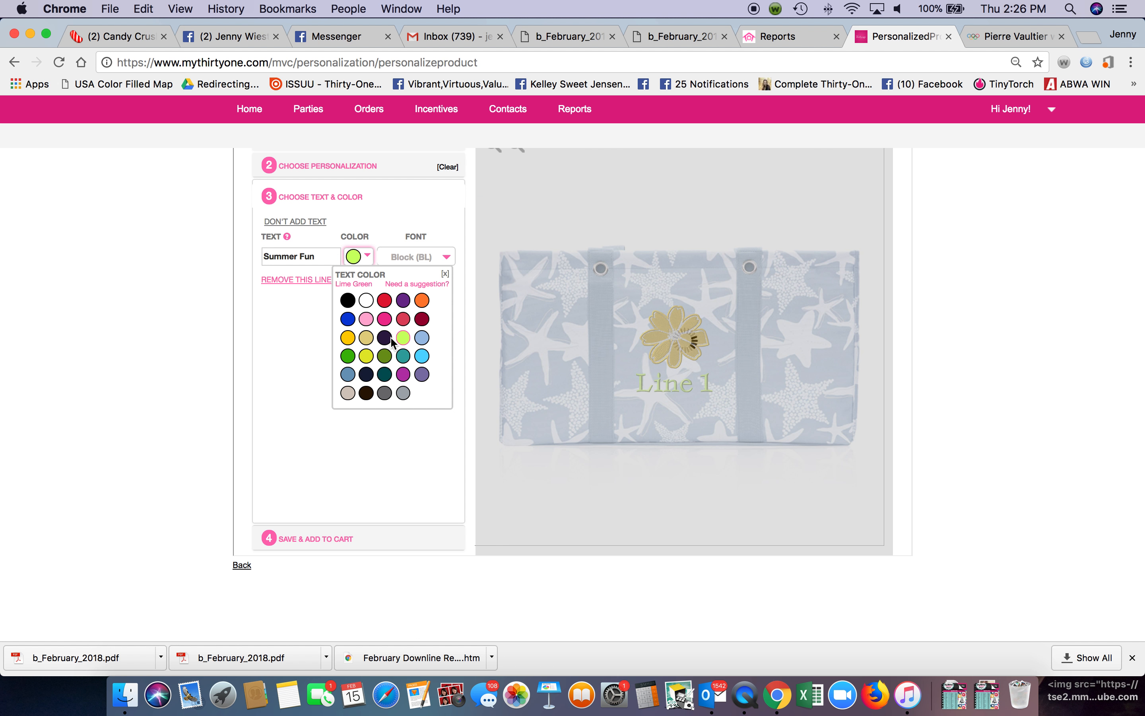
left_click(384, 318)
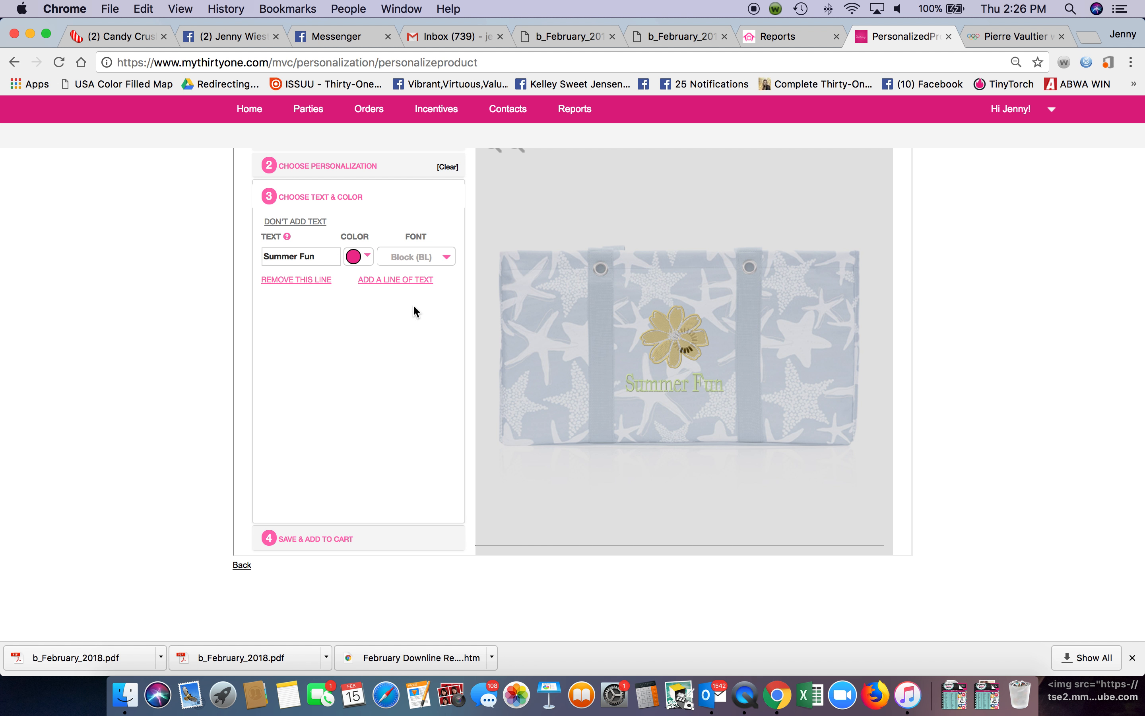
mouse_move(407, 407)
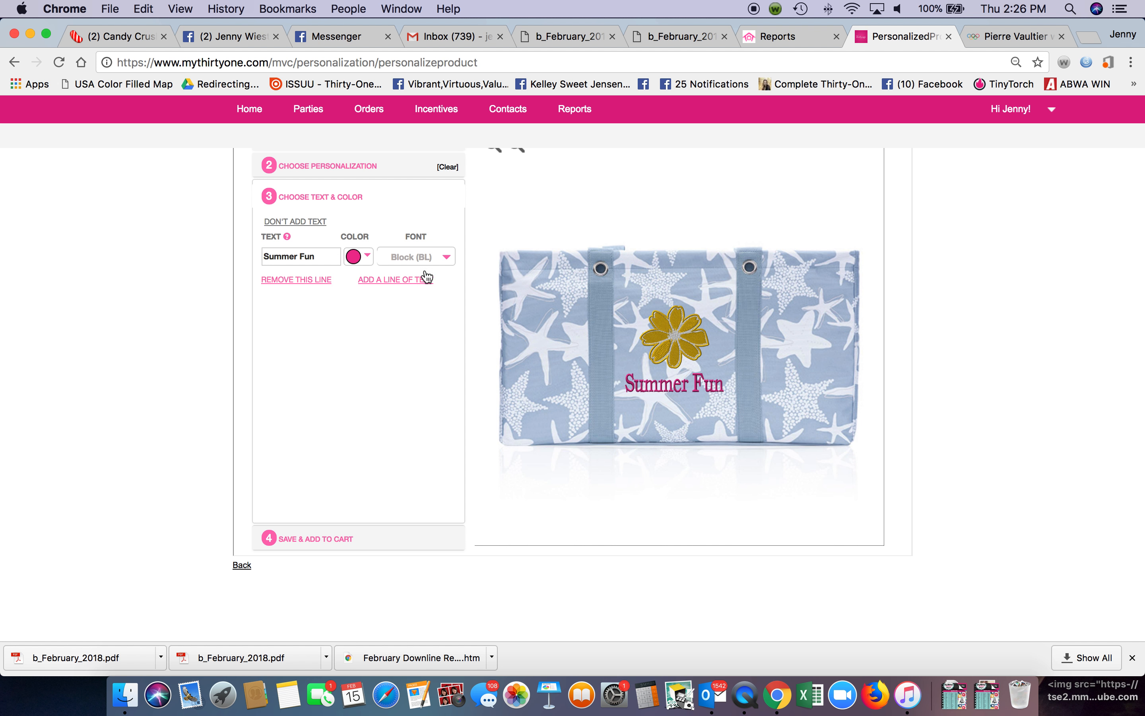
Set 'Summer Fun' to the Script (SC) font and save the tote to the cart
left_click(417, 256)
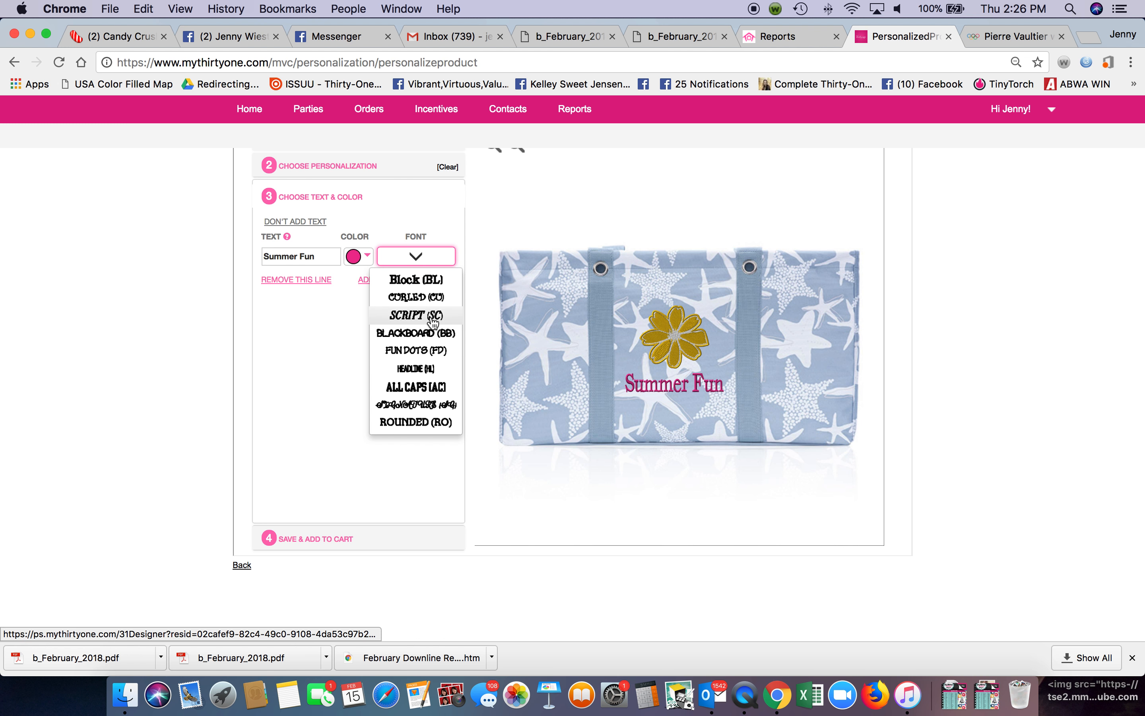
mouse_move(431, 333)
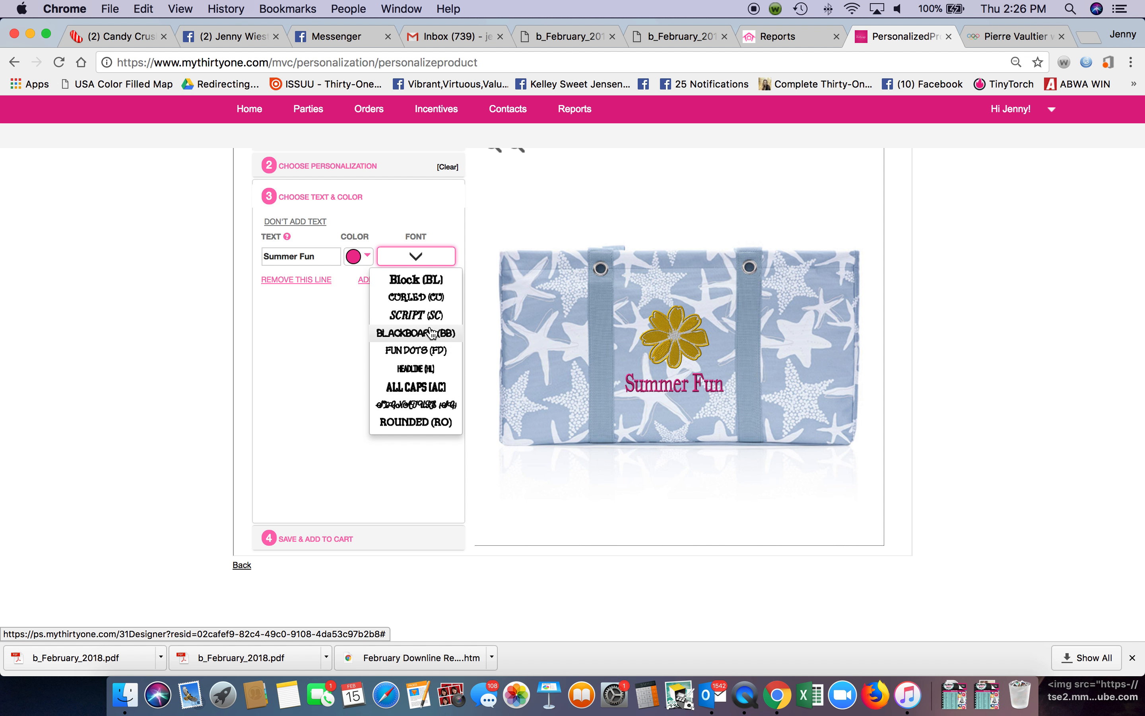
left_click(415, 315)
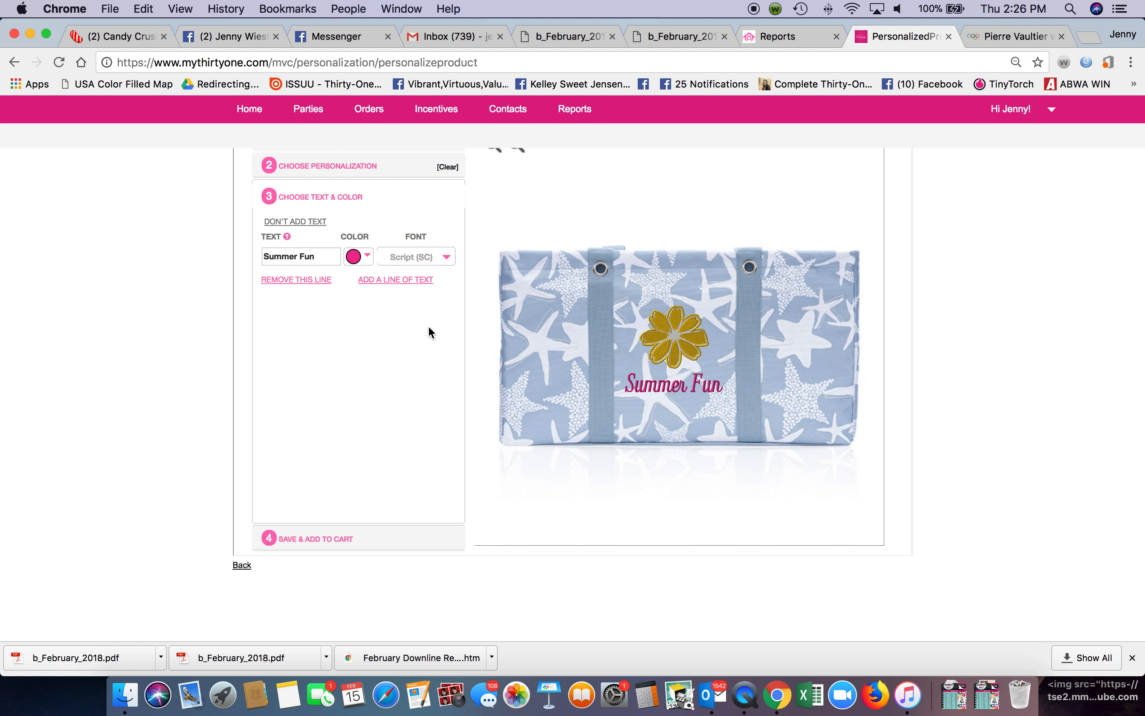
scroll("down", 3)
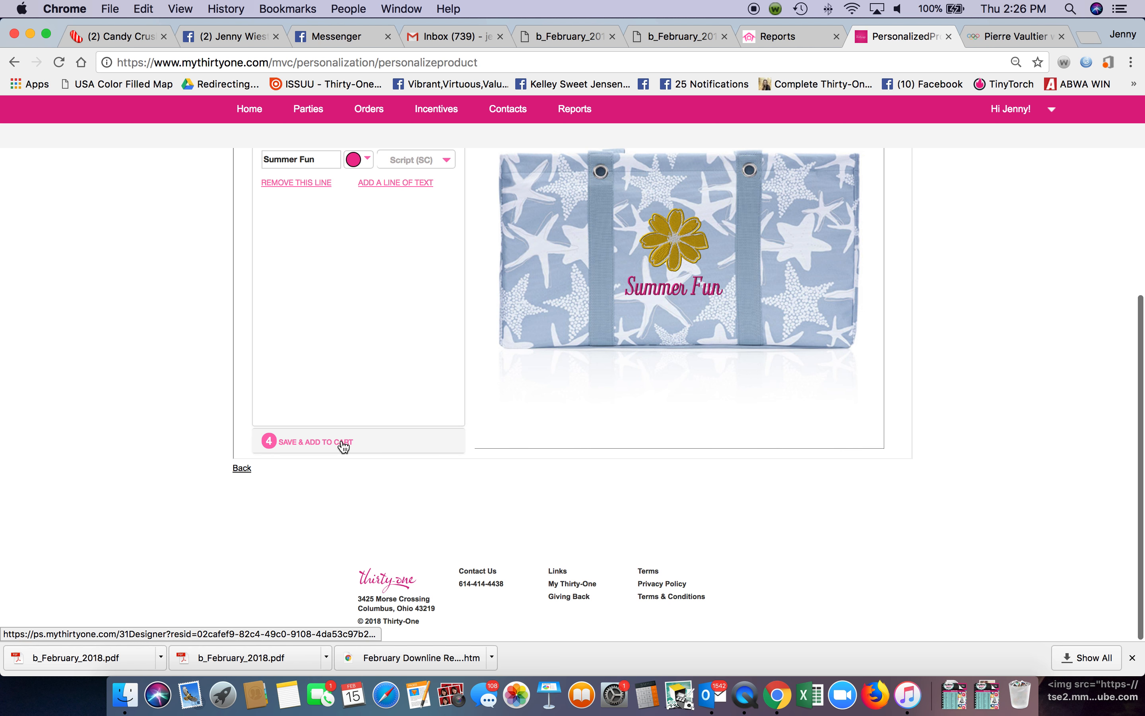
left_click(337, 442)
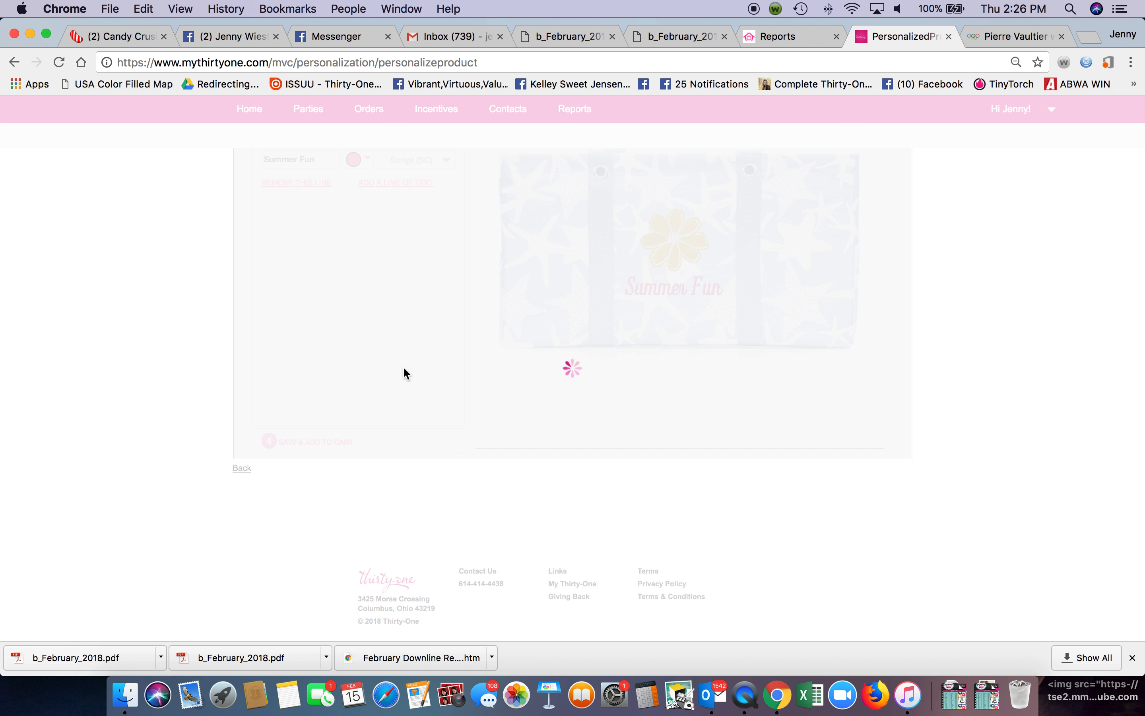